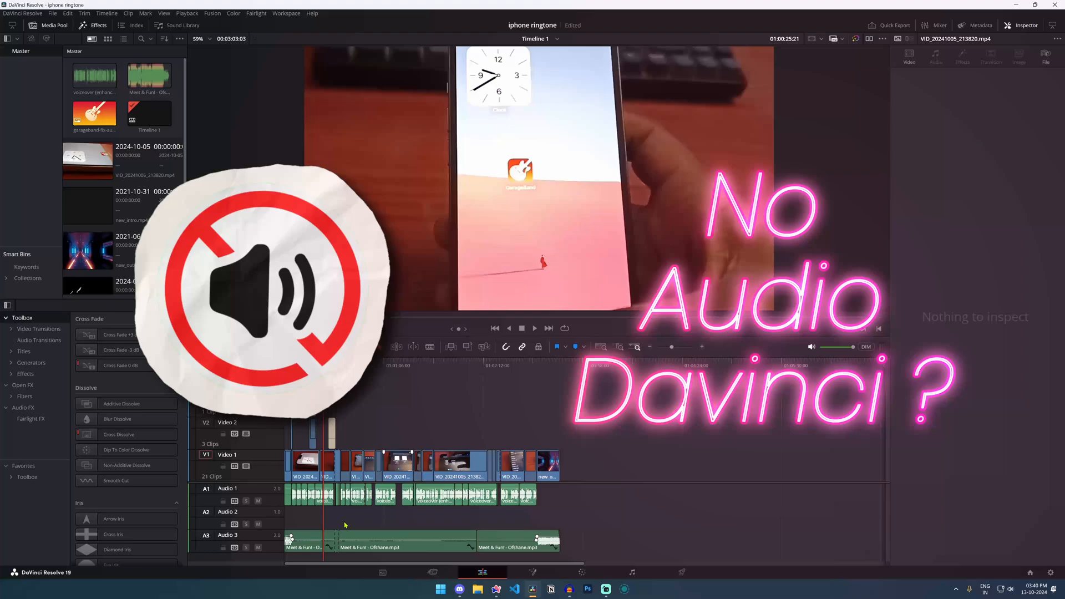
Step: Open Windows Quick Settings from the taskbar system tray over DaVinci Resolve
{"action": "left_click", "coordinate": [306, 495]}
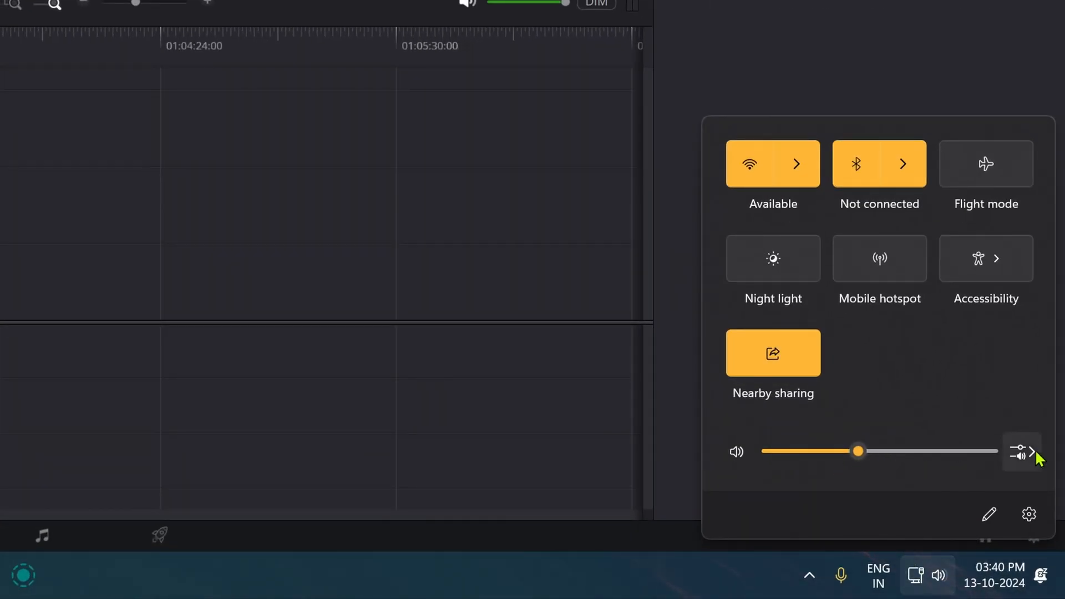
Step: Check the active sound output: LG TV SSCR2 (NVIDIA High Definition Audio)
{"action": "left_click", "coordinate": [1022, 451]}
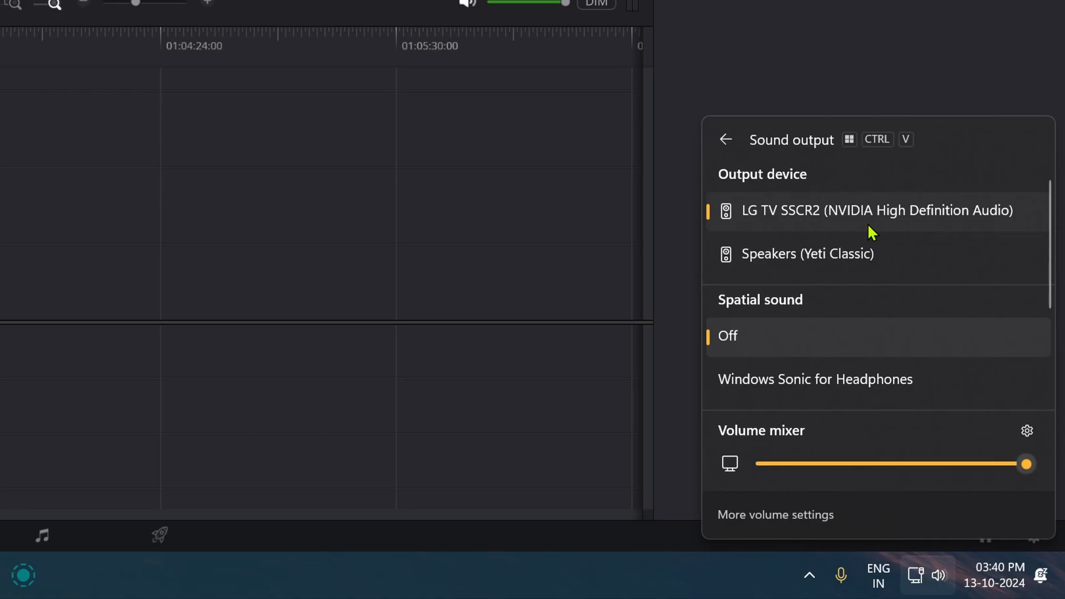
{"action": "mouse_move", "coordinate": [791, 224]}
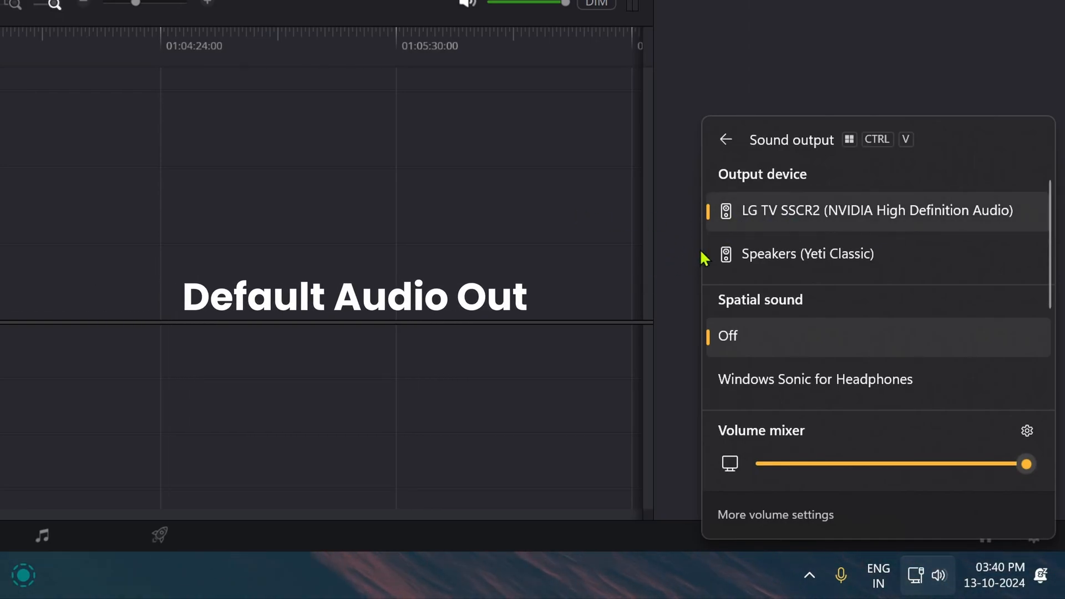
{"action": "mouse_move", "coordinate": [908, 190]}
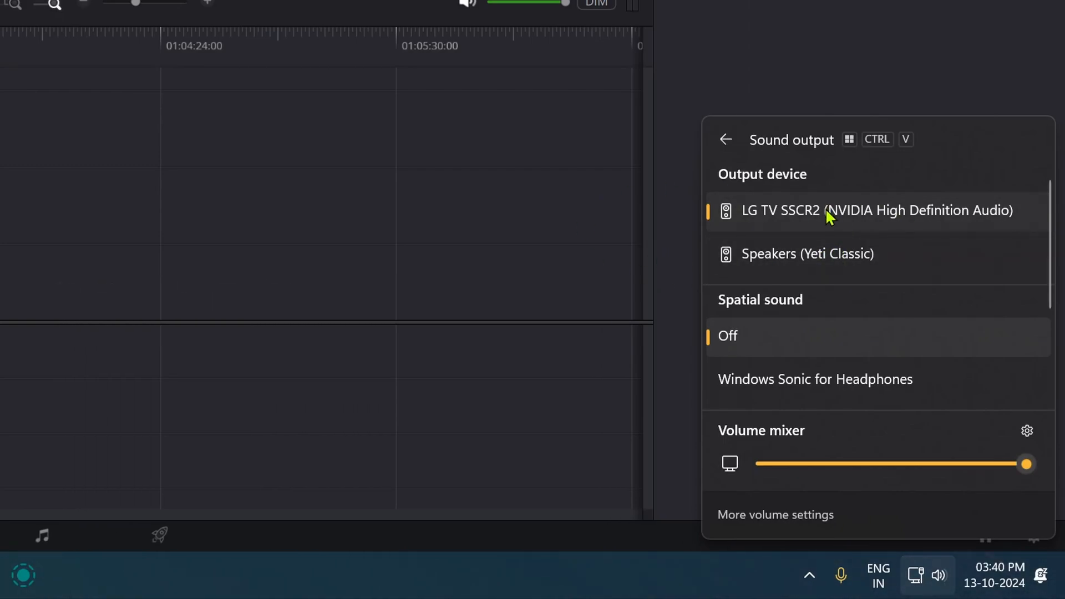
{"action": "mouse_move", "coordinate": [584, 228]}
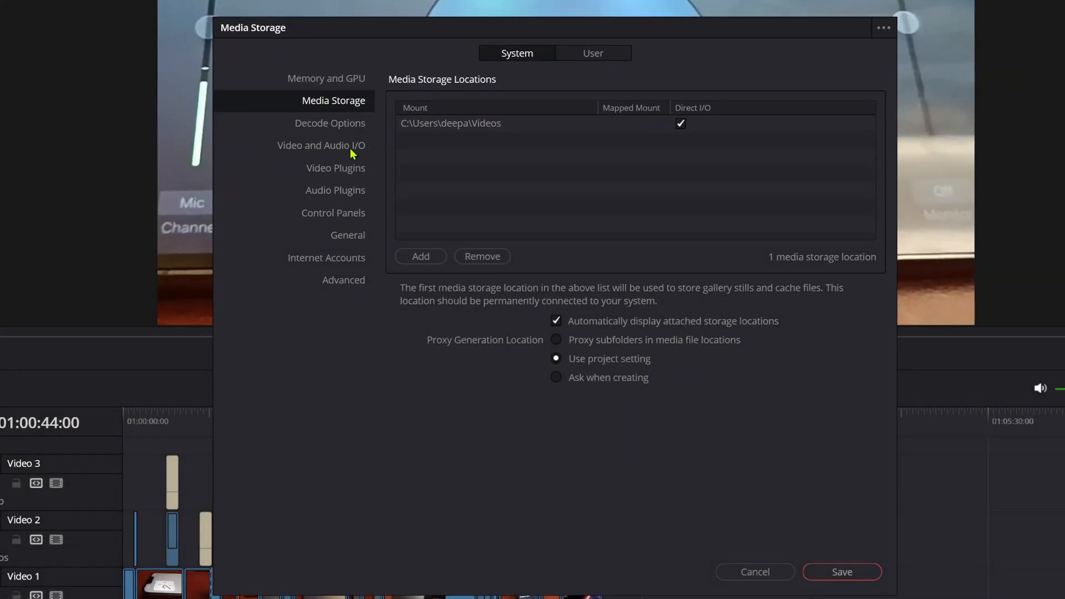
Step: Show the Video and Audio I/O page in DaVinci Resolve's system preferences
{"action": "left_click", "coordinate": [322, 145]}
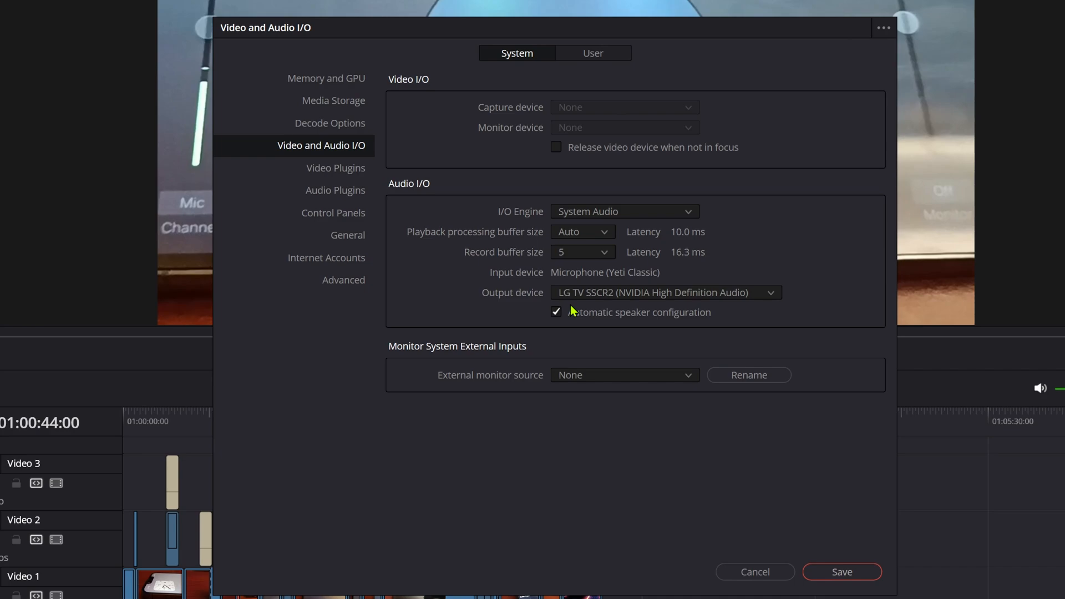
{"action": "mouse_move", "coordinate": [603, 317]}
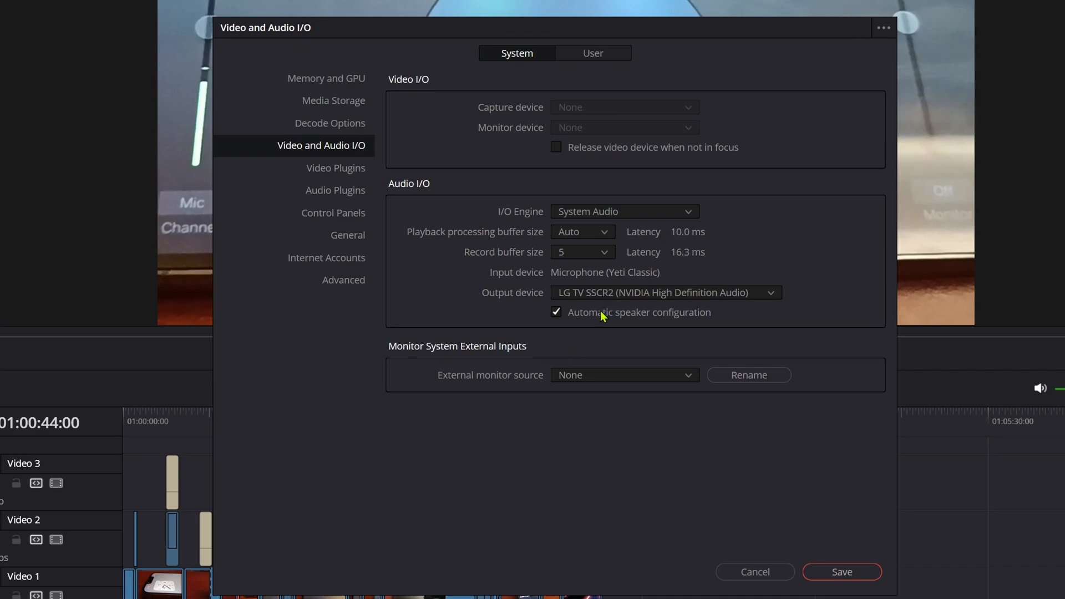
{"action": "mouse_move", "coordinate": [581, 307]}
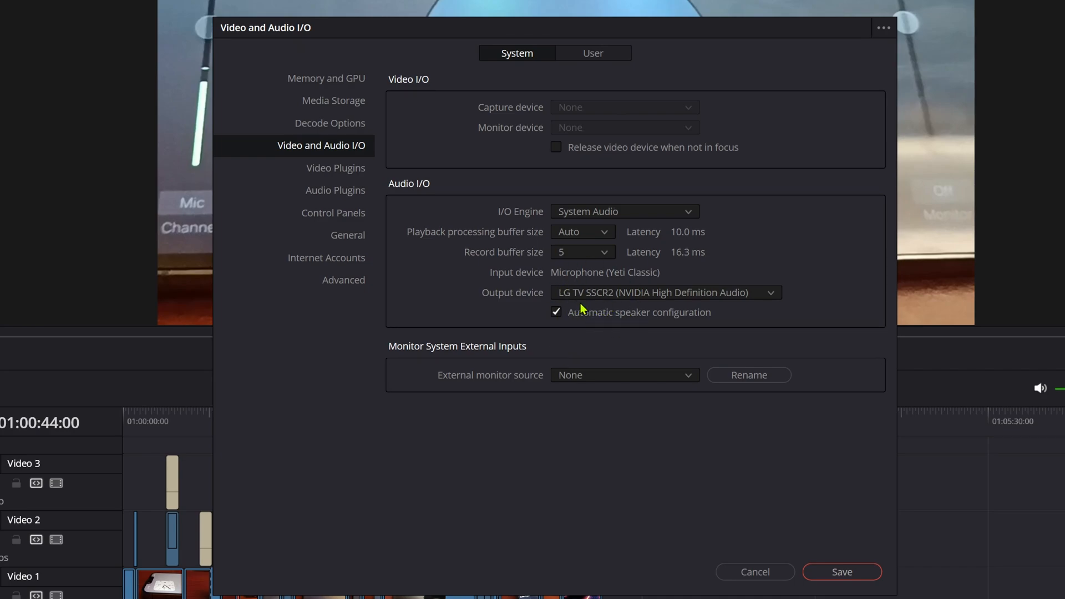
{"action": "mouse_move", "coordinate": [618, 349]}
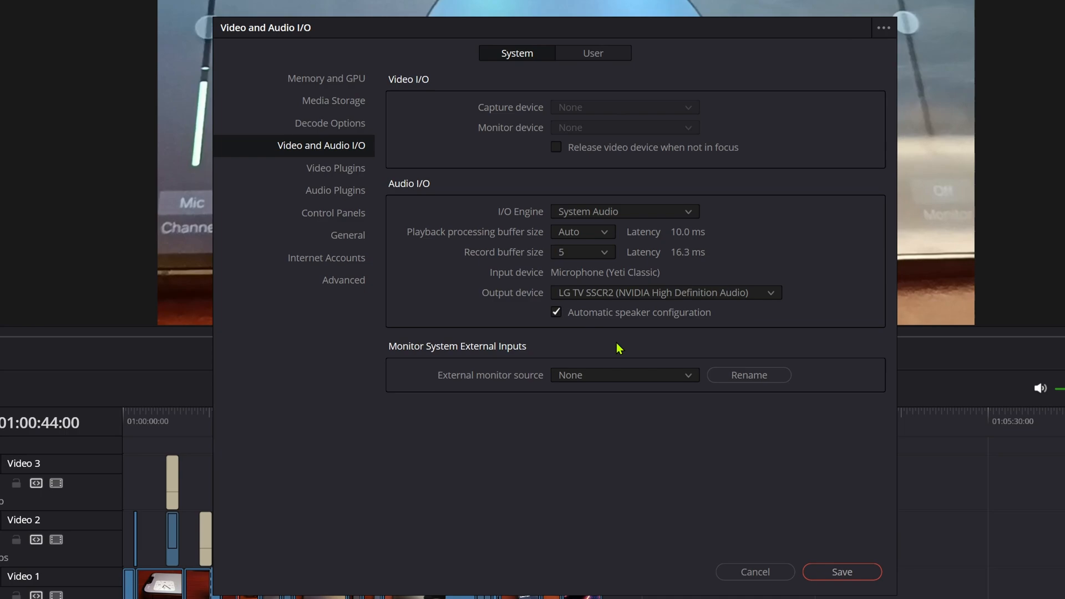
{"action": "mouse_move", "coordinate": [637, 352]}
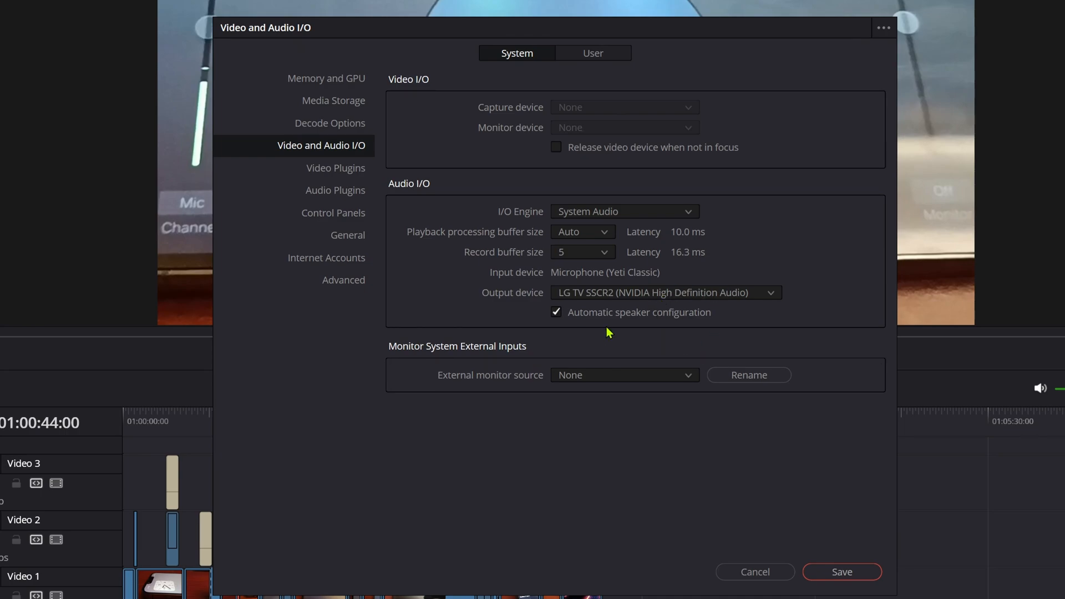
Step: Choose LG TV SSCR2 (NVIDIA High Definition Audio) as audio output device and save
{"action": "left_click", "coordinate": [665, 293]}
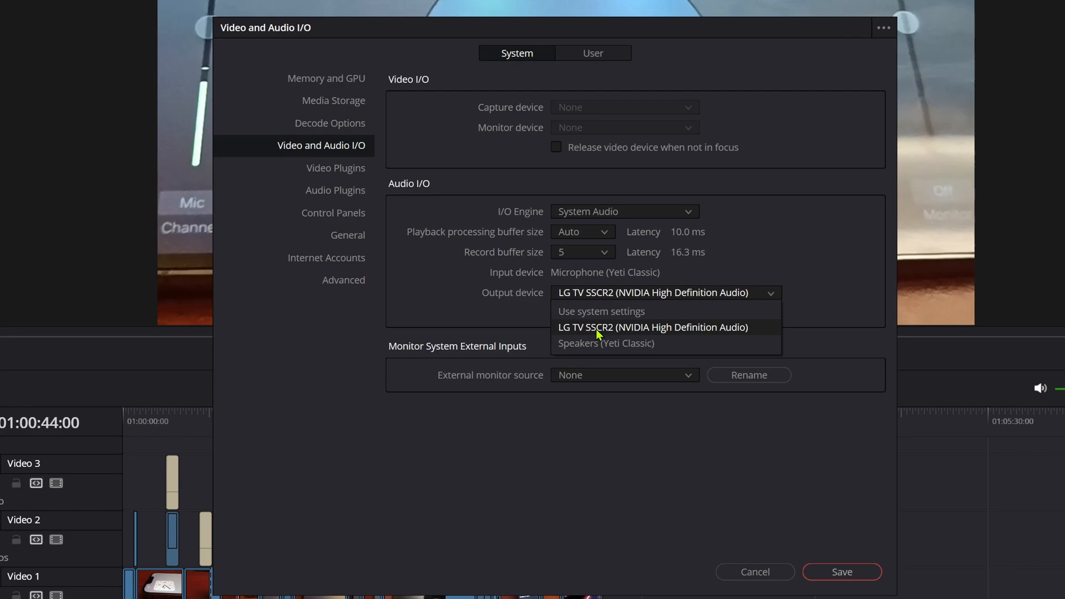
{"action": "left_click", "coordinate": [651, 327]}
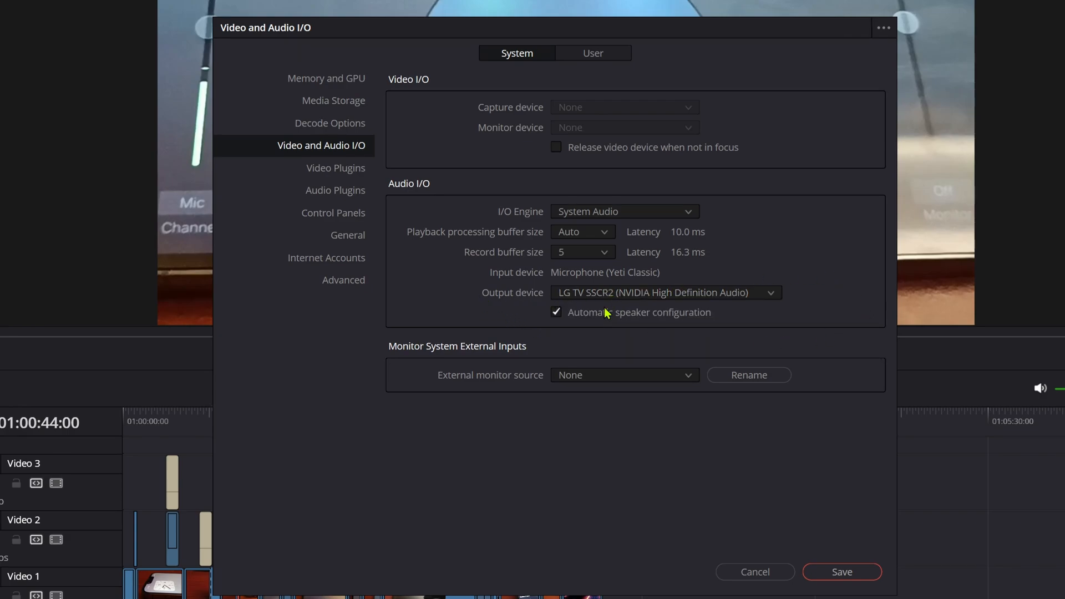
{"action": "mouse_move", "coordinate": [625, 300]}
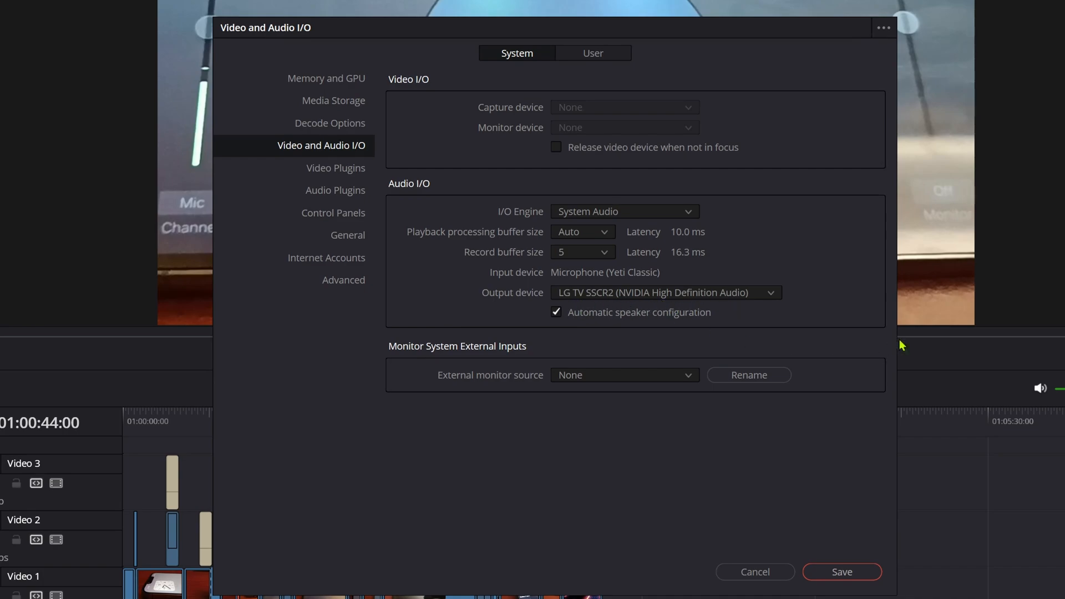
{"action": "mouse_move", "coordinate": [772, 504]}
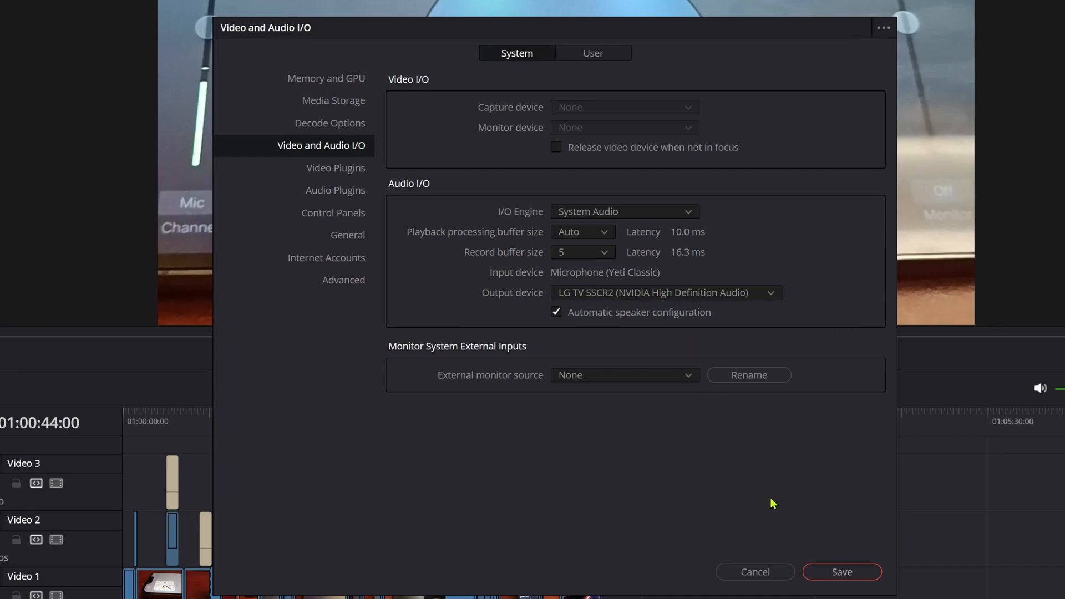
{"action": "left_click", "coordinate": [841, 572]}
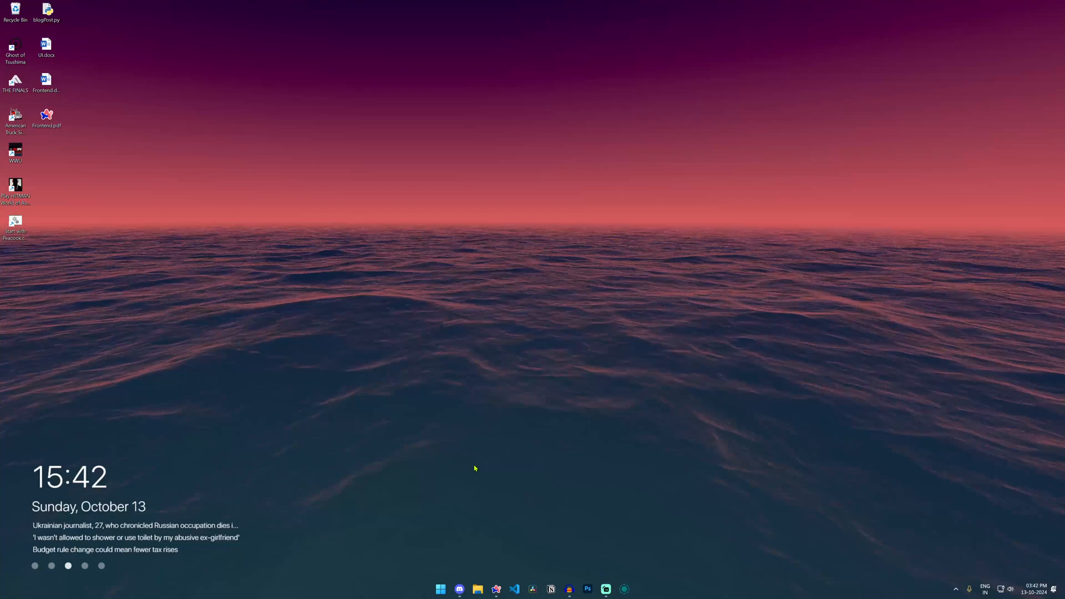
{"action": "mouse_move", "coordinate": [539, 384]}
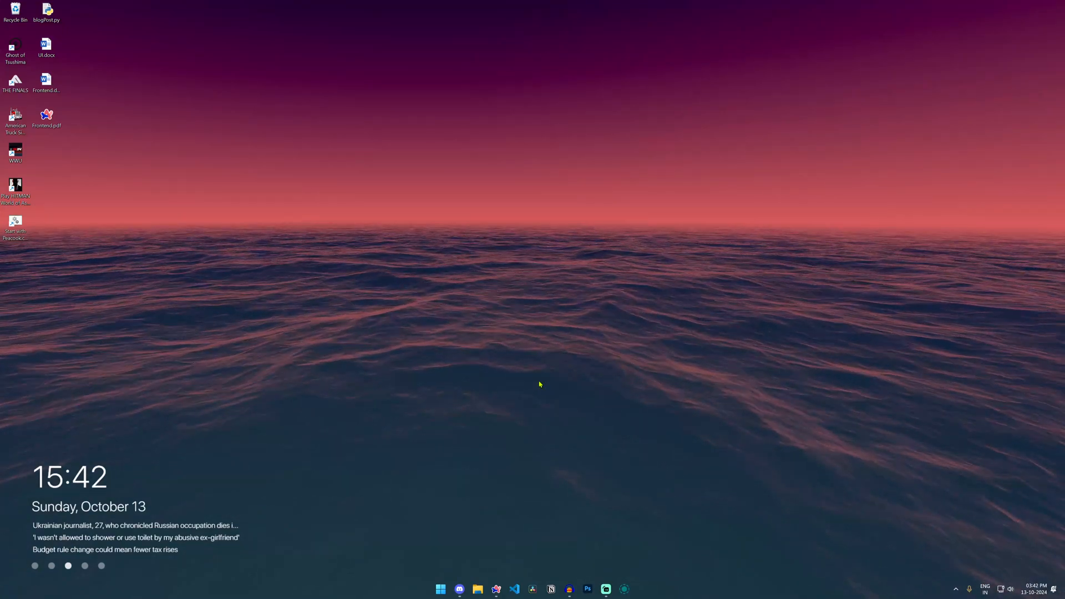